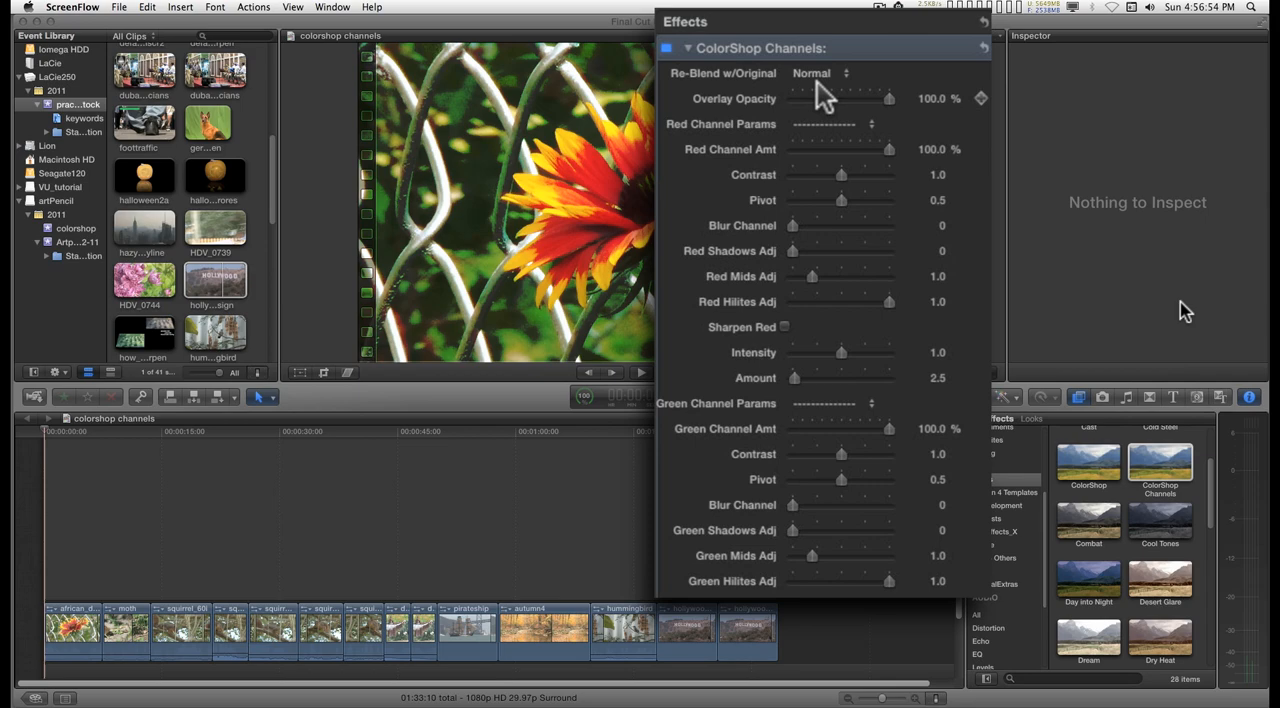
Step: Choose a re-blend mode from the Re-Blend w/Original list for the ColorShop Channels effect
left_click(820, 72)
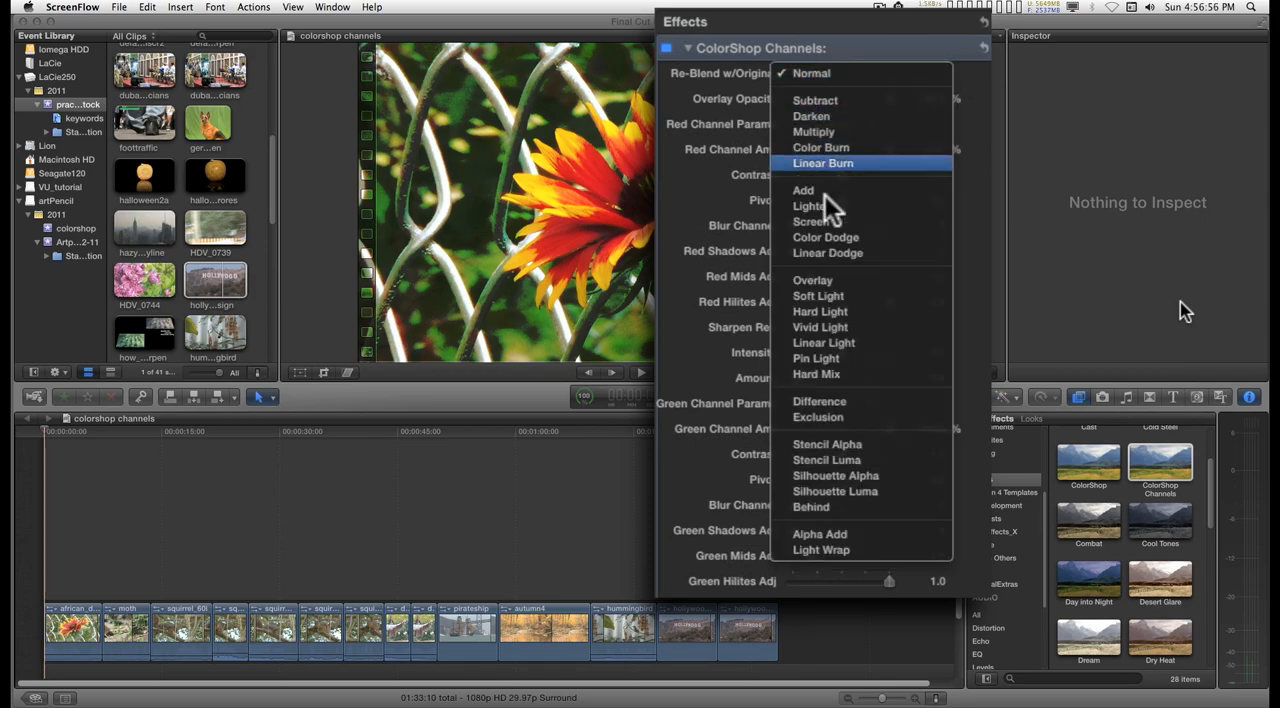
mouse_move(830, 240)
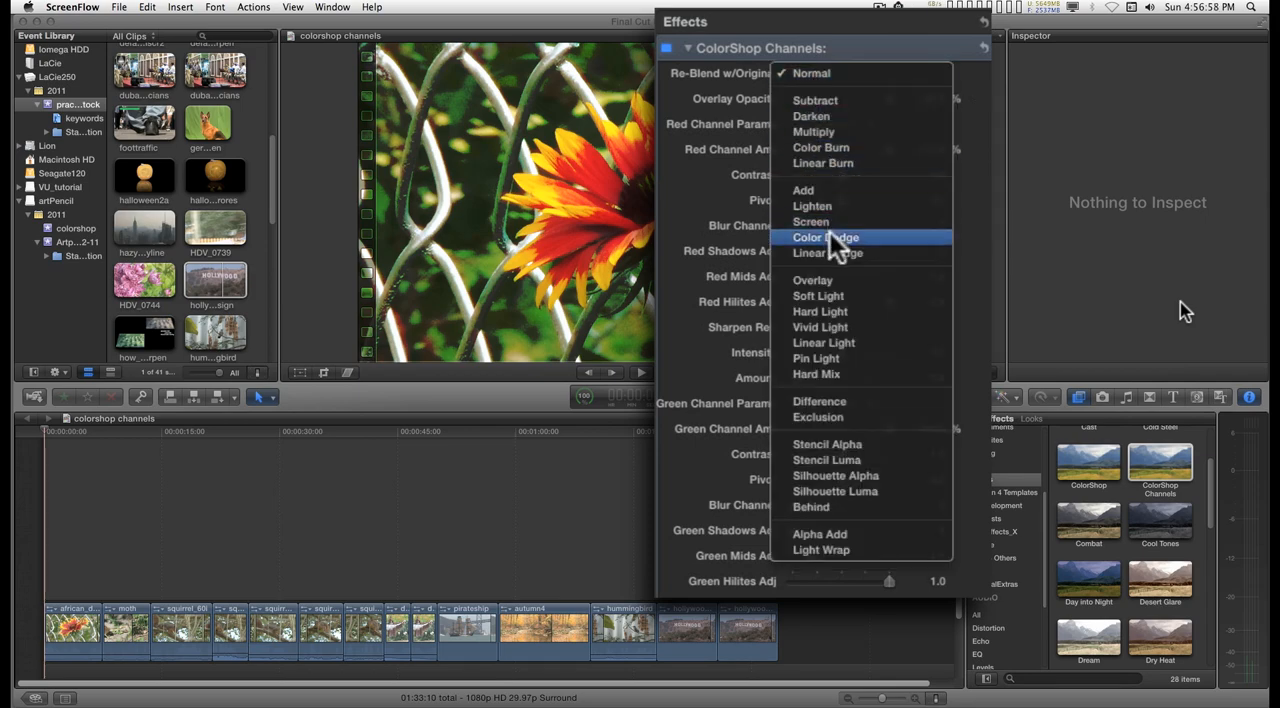
left_click(824, 236)
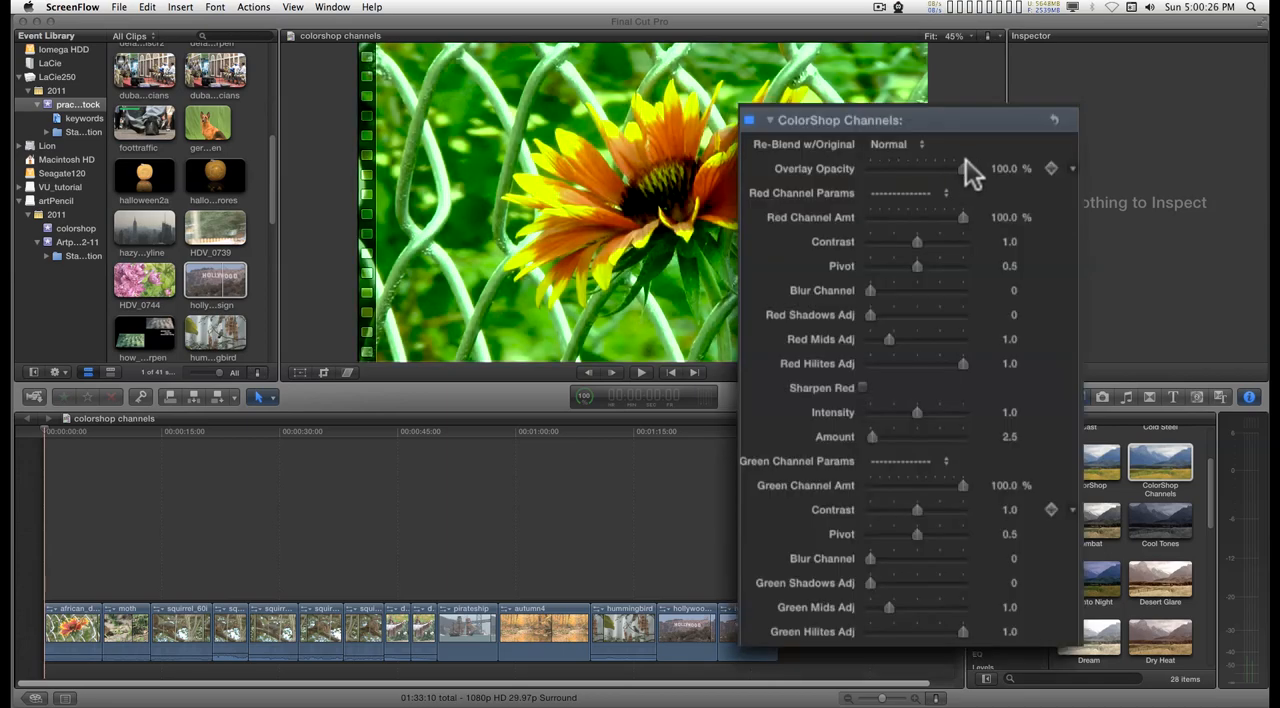
Step: Lower the Overlay Opacity to tone down the green cast on the flower clip
left_click_drag(964, 168, 896, 168)
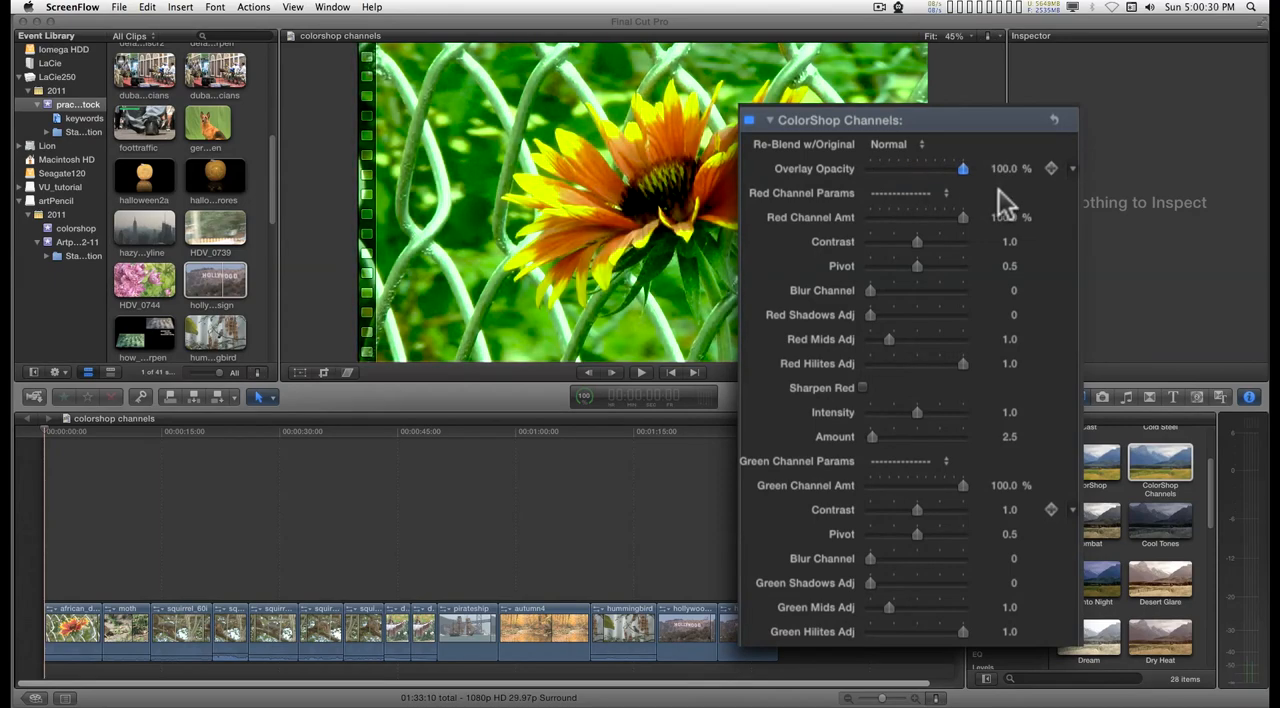
scroll("down", 3)
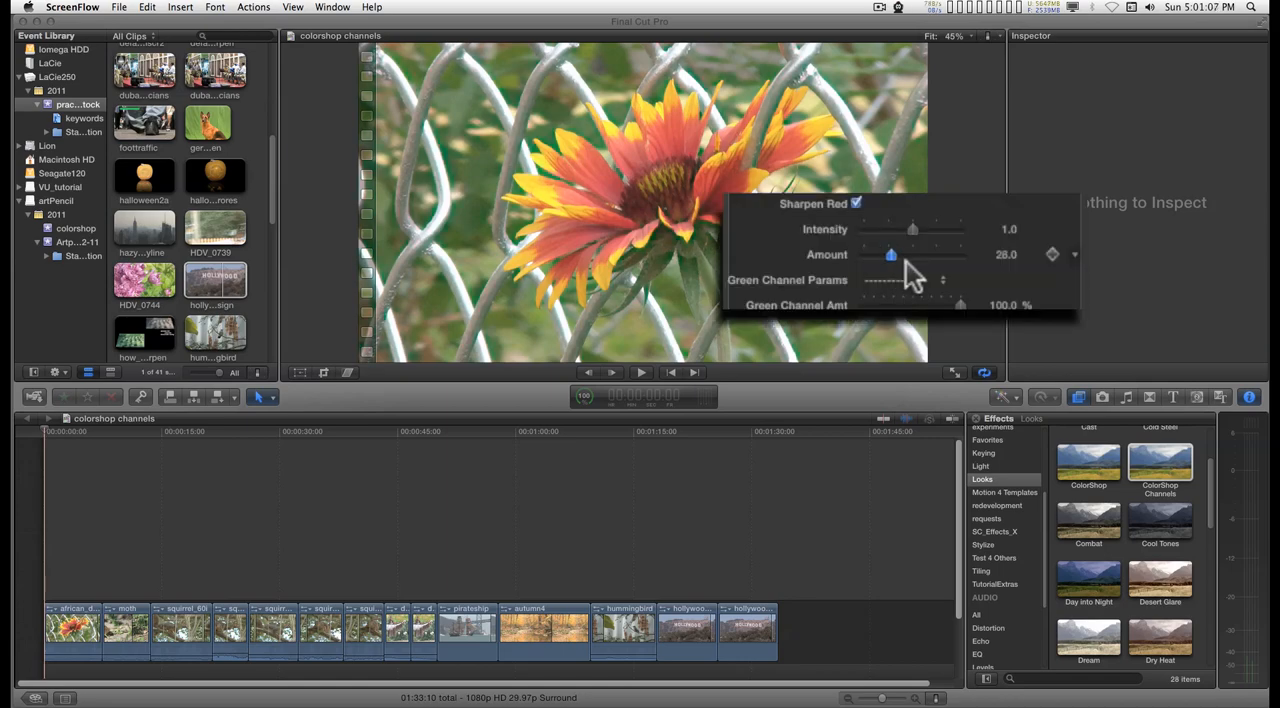
Step: Raise Sharpen Red Amount to 28 and Blue Channel Contrast to 1.66
left_click_drag(890, 254, 958, 254)
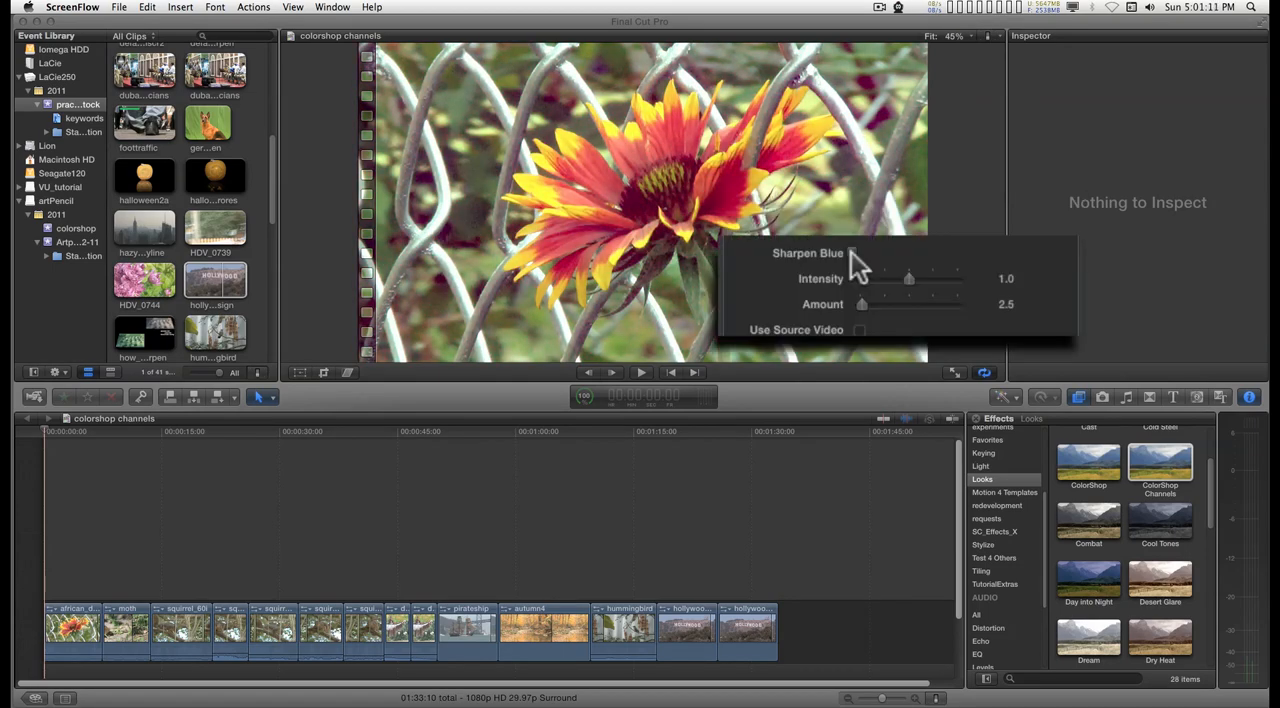
mouse_move(870, 250)
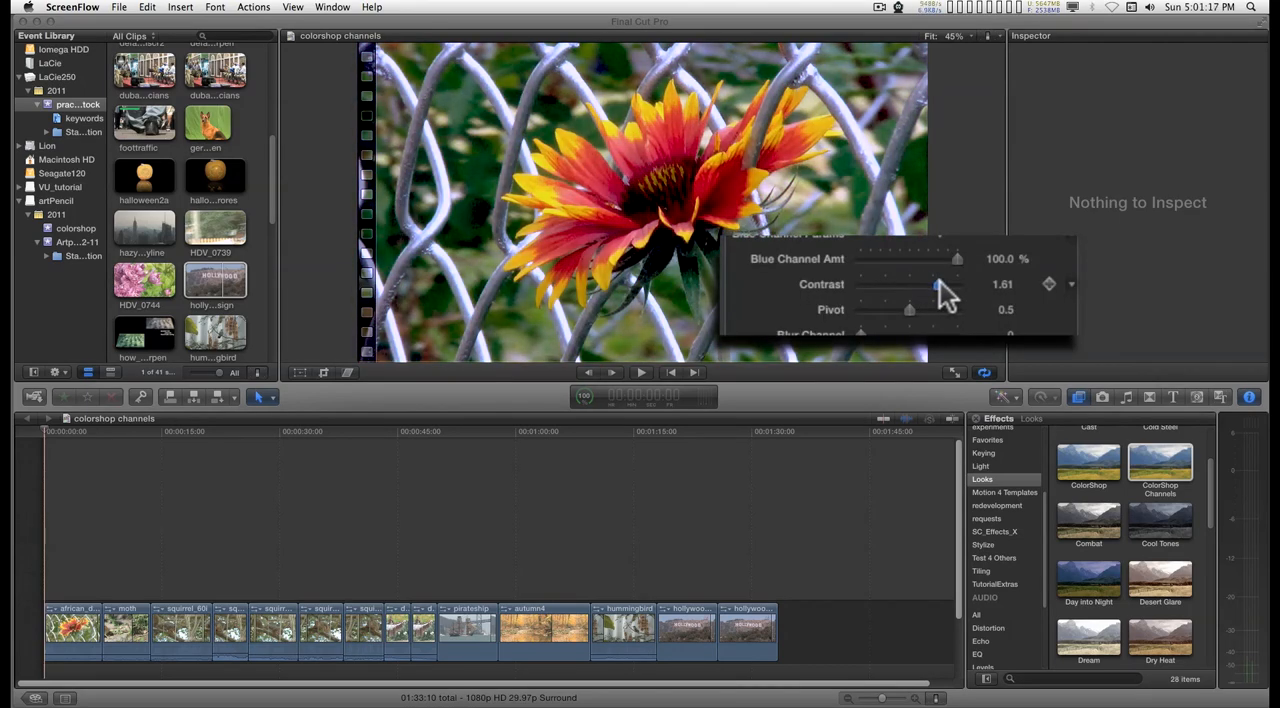
left_click_drag(936, 284, 940, 284)
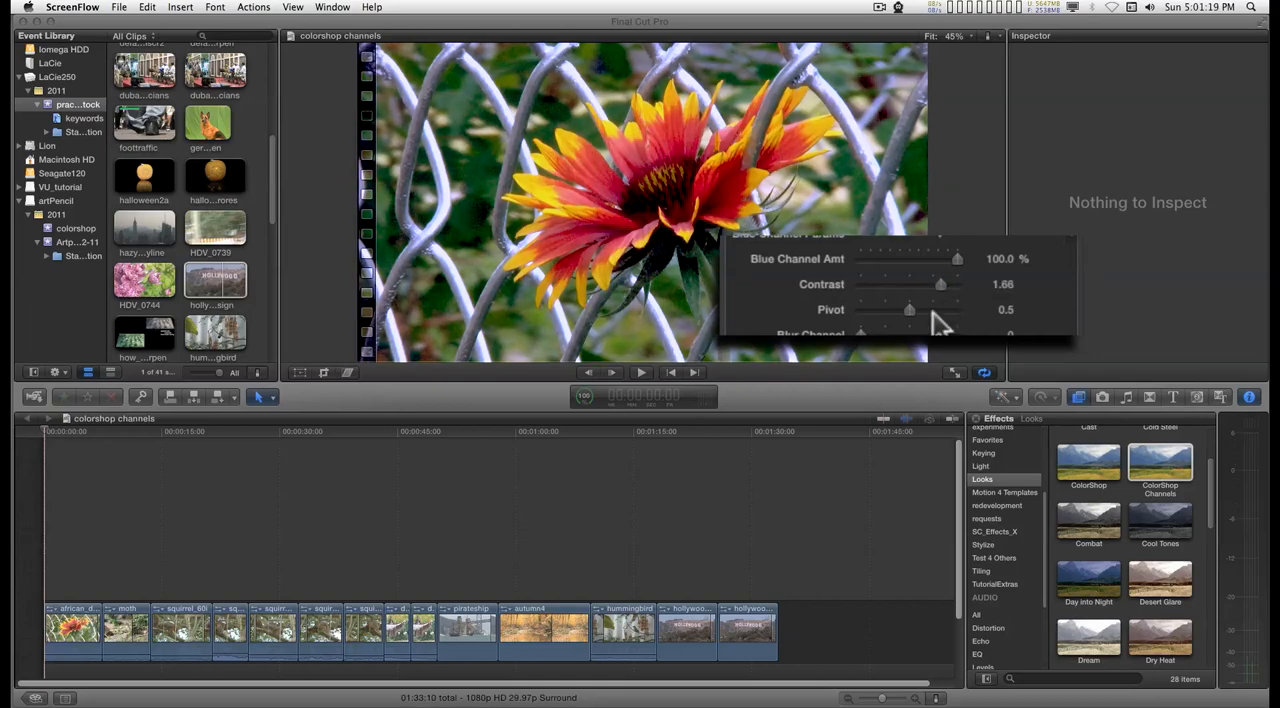
left_click_drag(908, 308, 880, 308)
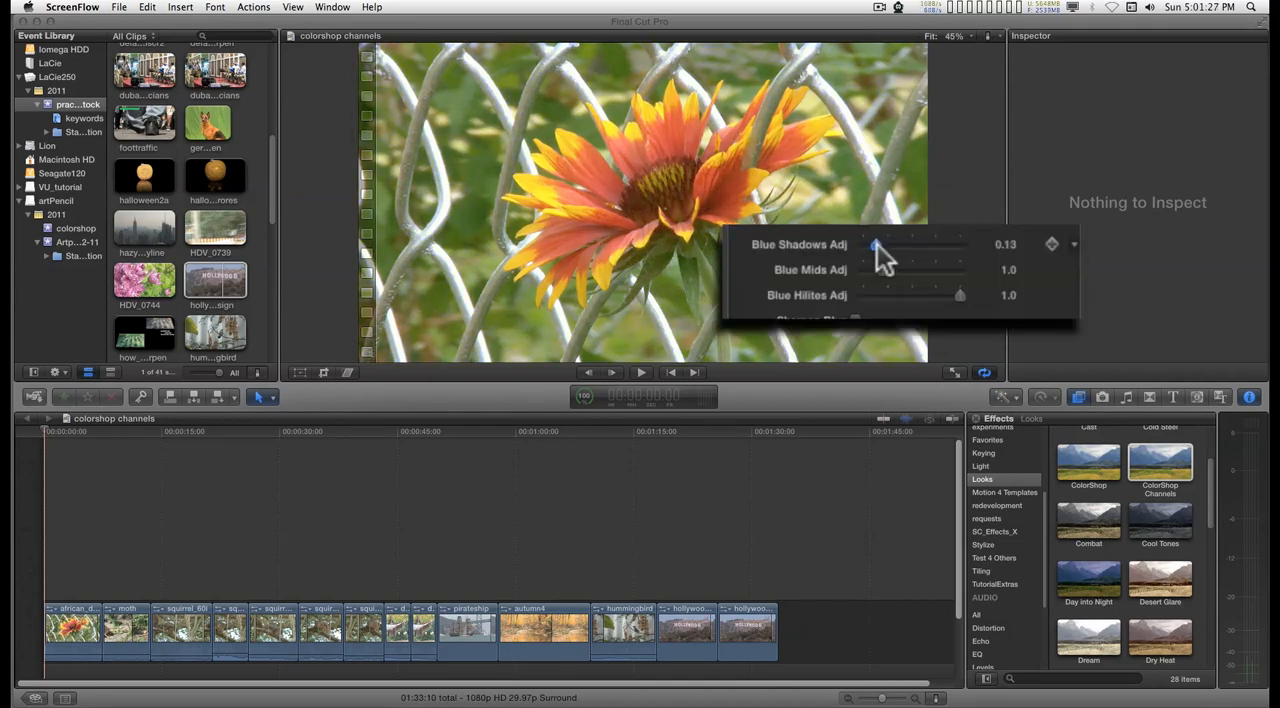
Step: Raise Blue Shadows Adj to 0.24 and Blue Mids Adj to 1.75
left_click_drag(856, 270, 896, 270)
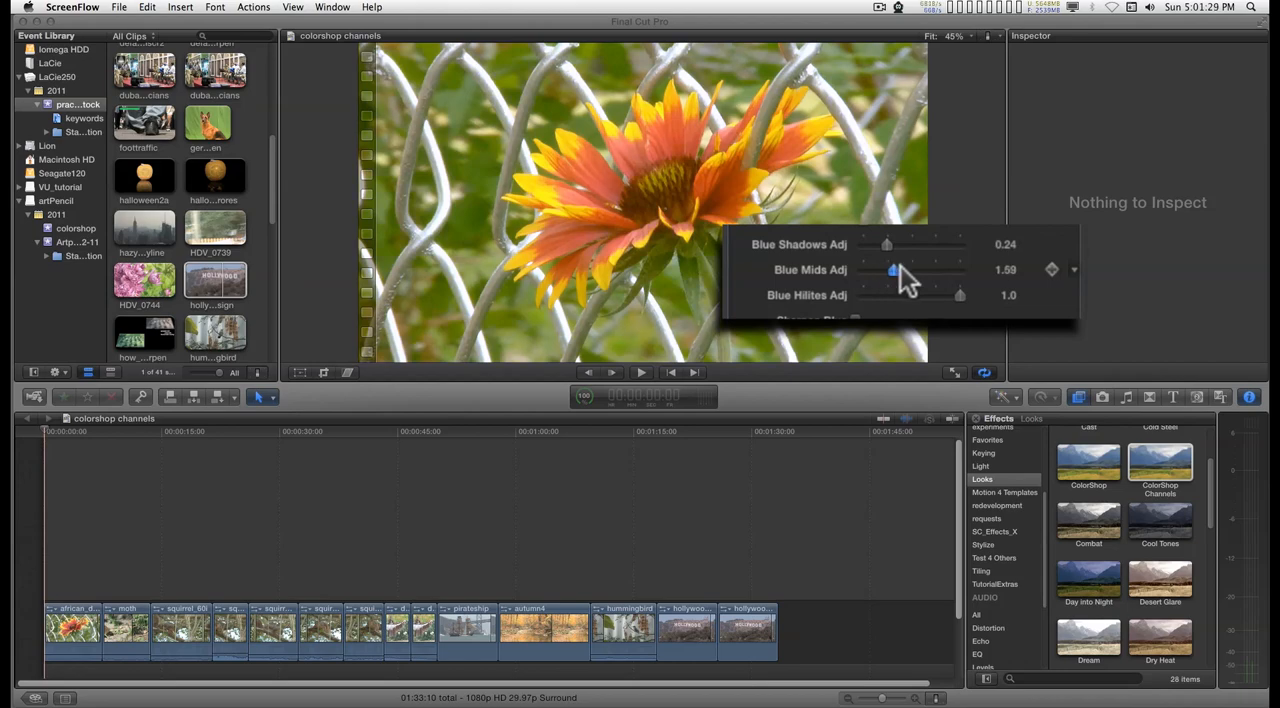
left_click_drag(896, 270, 898, 270)
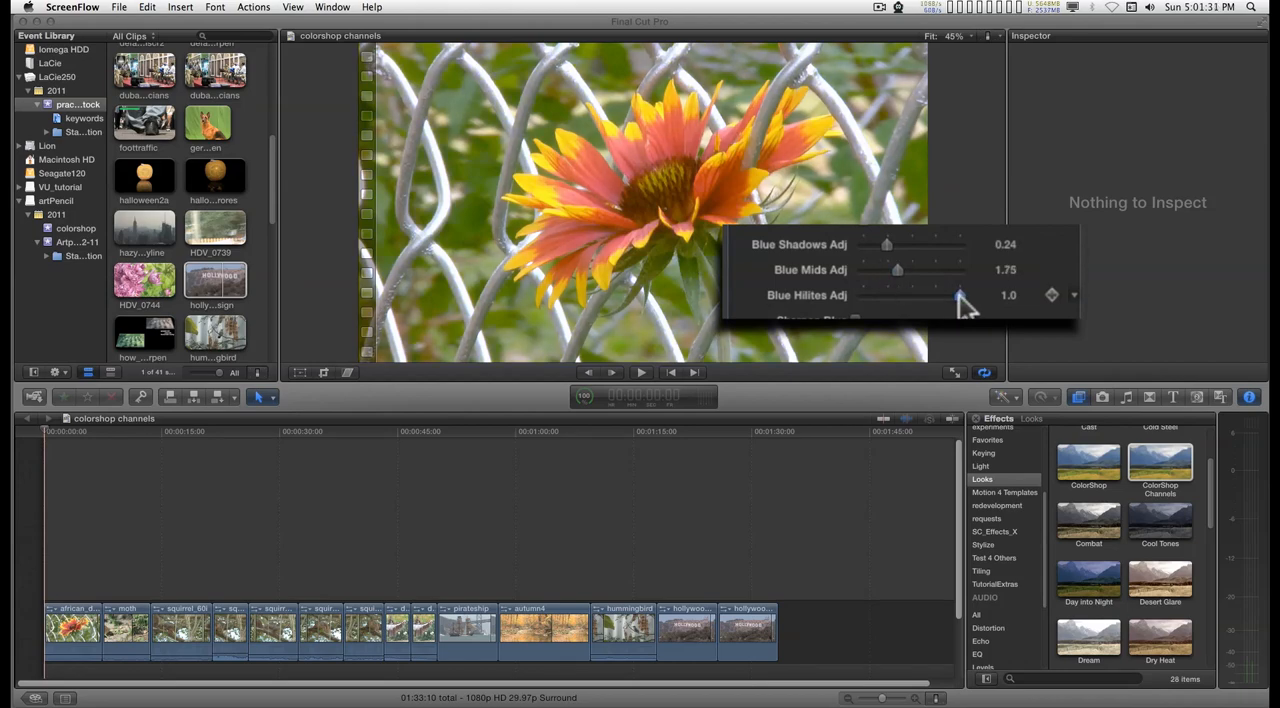